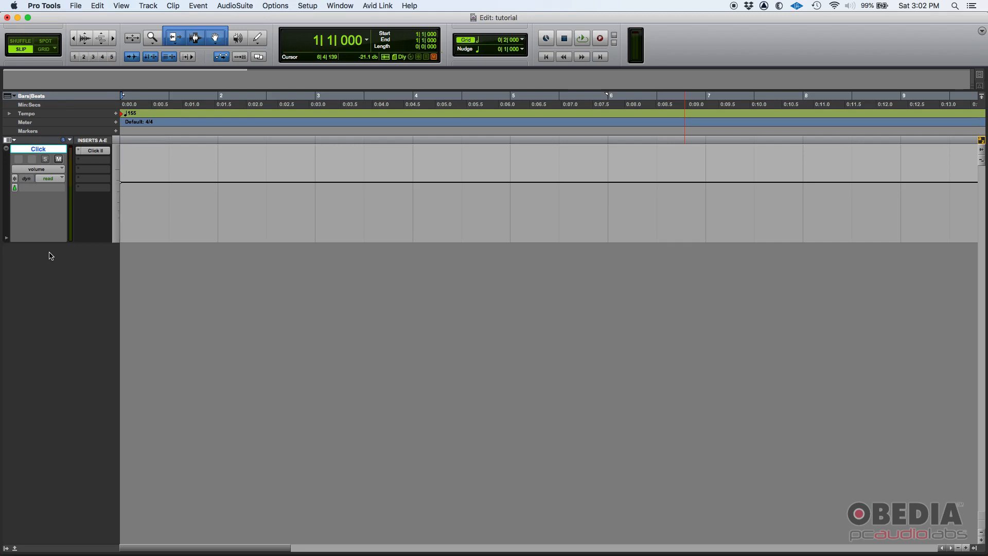
pyautogui.moveTo(140, 82)
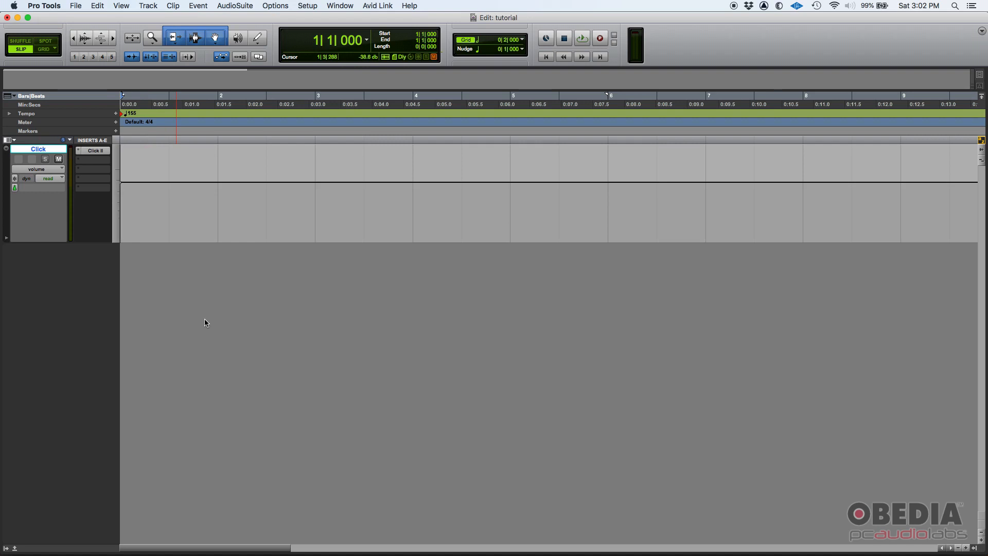
# Step: Edit the bar 1 tempo marker (155 BPM) and tap a new tempo into its BPM field
pyautogui.click(317, 128)
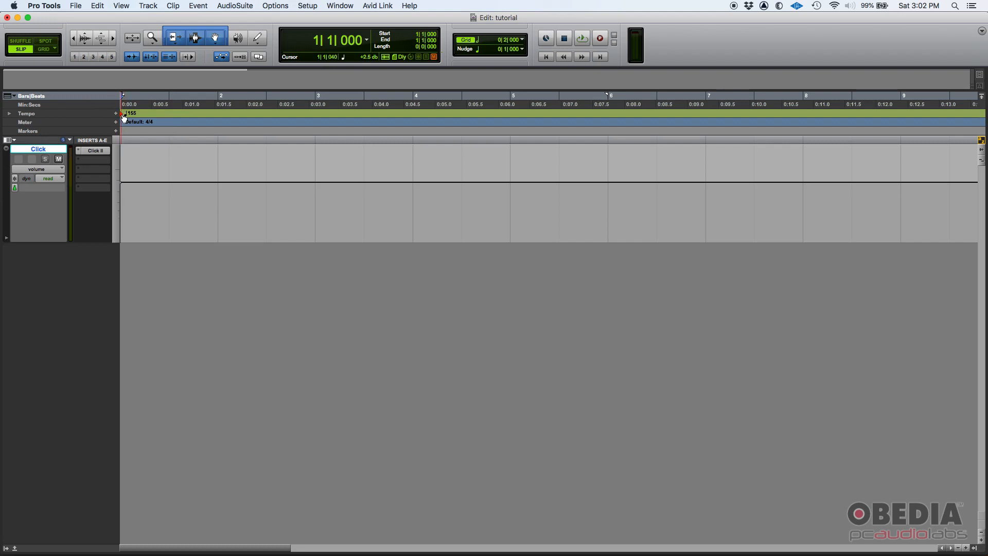
pyautogui.doubleClick(129, 113)
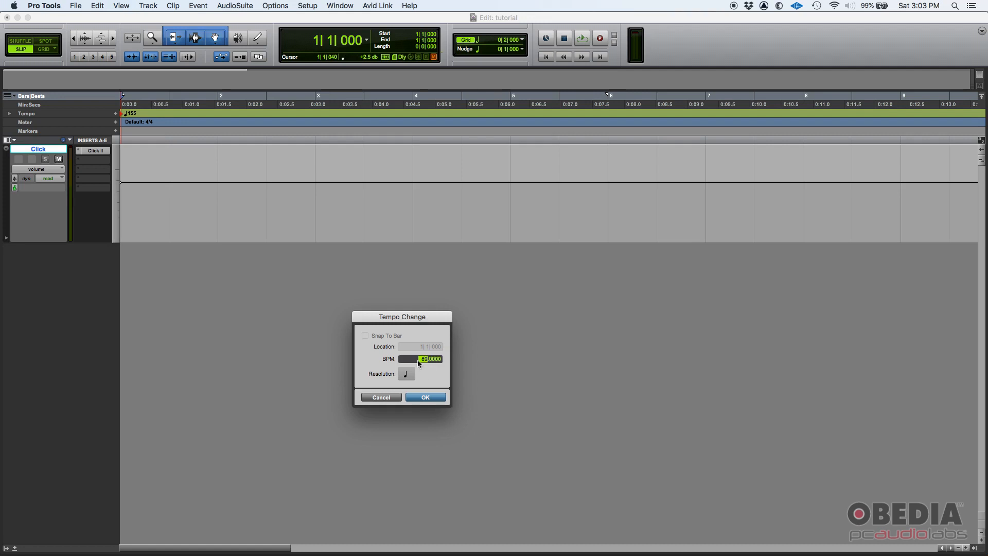
pyautogui.moveTo(422, 366)
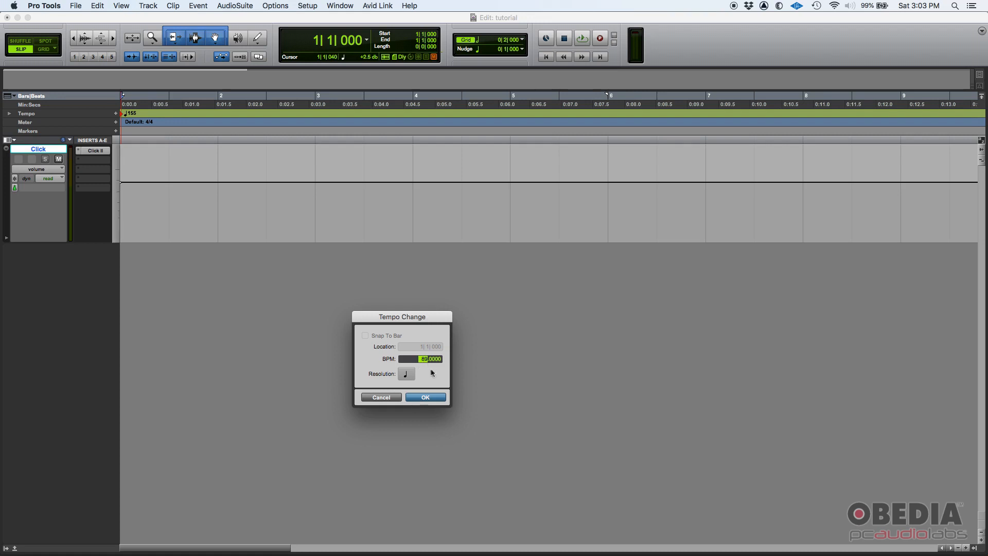
pyautogui.click(422, 359)
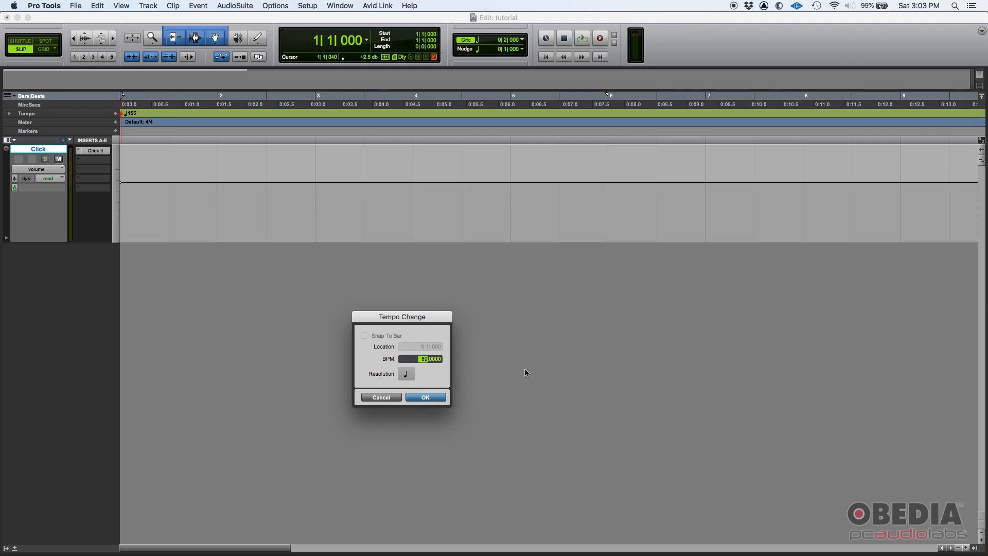
pyautogui.moveTo(517, 377)
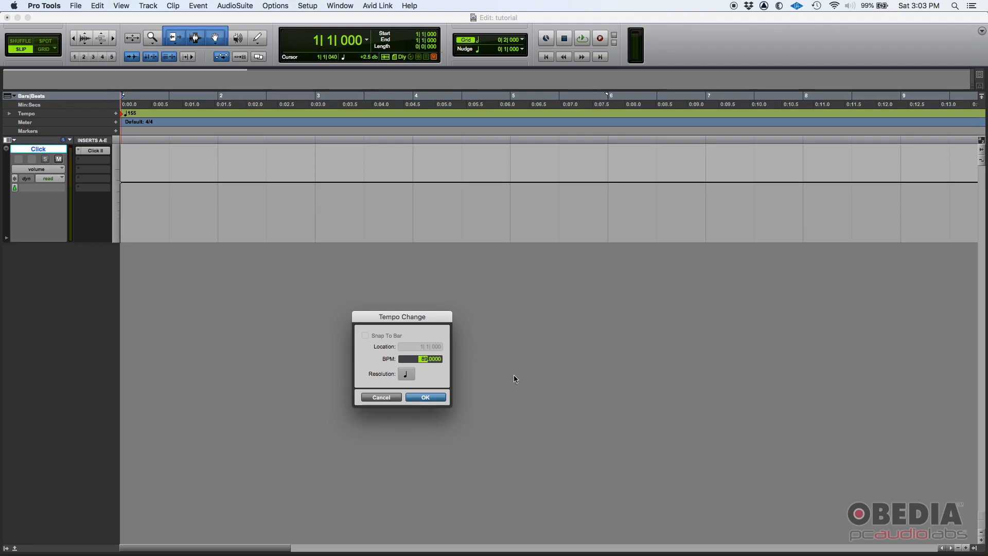
pyautogui.moveTo(511, 380)
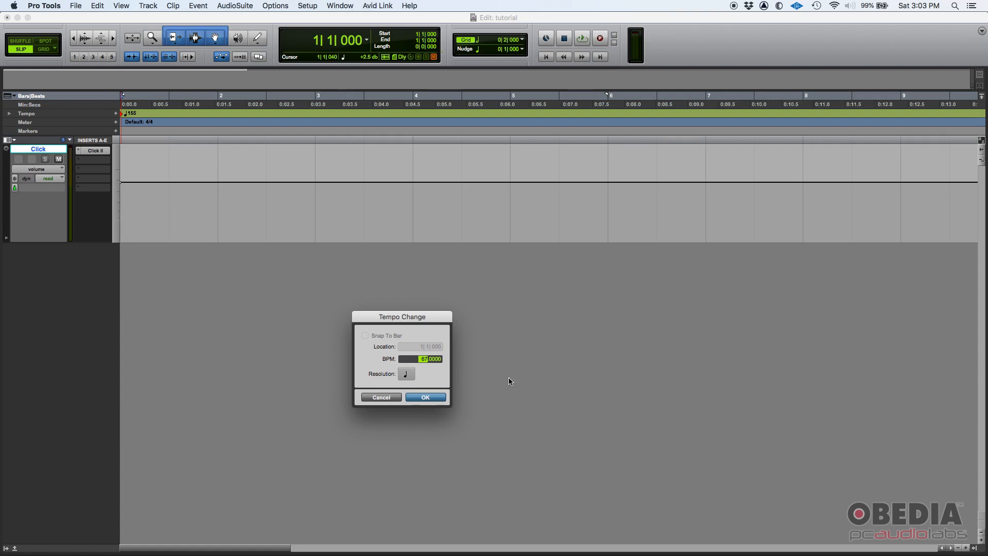
pyautogui.moveTo(428, 398)
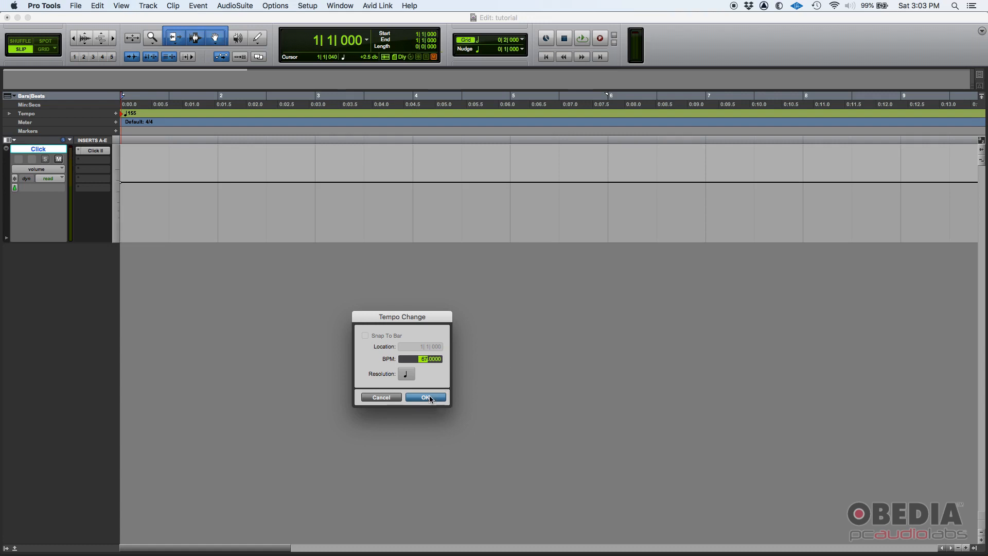
# Step: Confirm the tapped tempo so the bar 1 marker reads 137 BPM
pyautogui.click(424, 396)
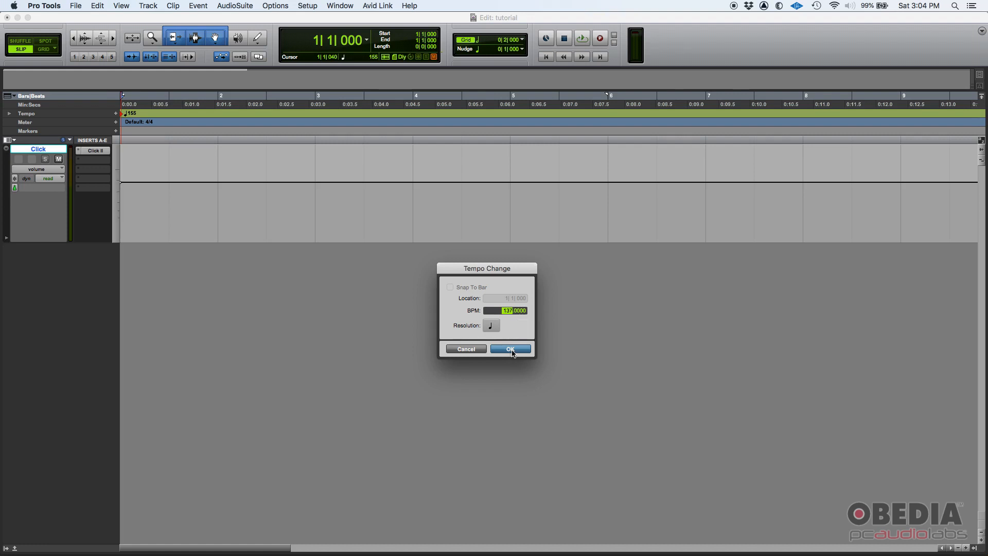
pyautogui.click(510, 348)
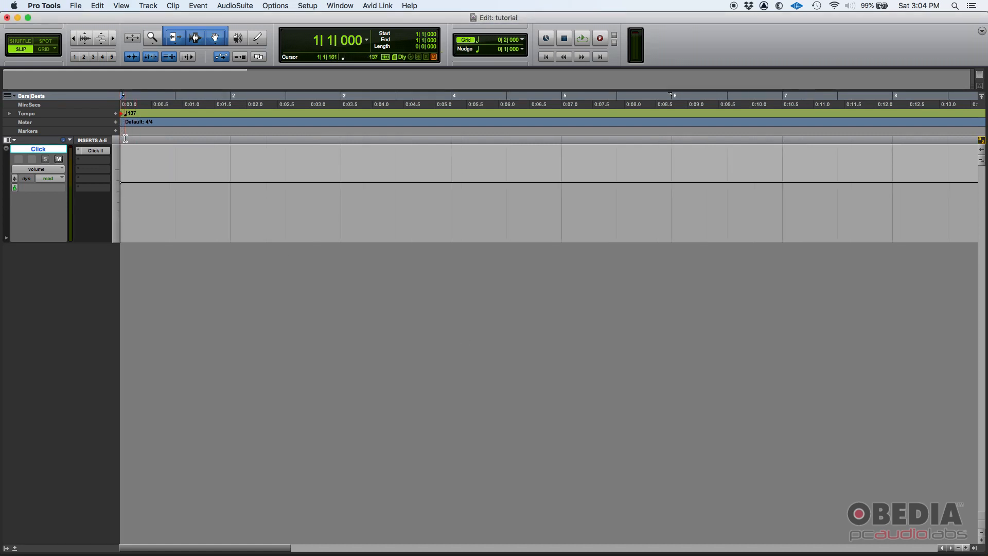
pyautogui.click(580, 39)
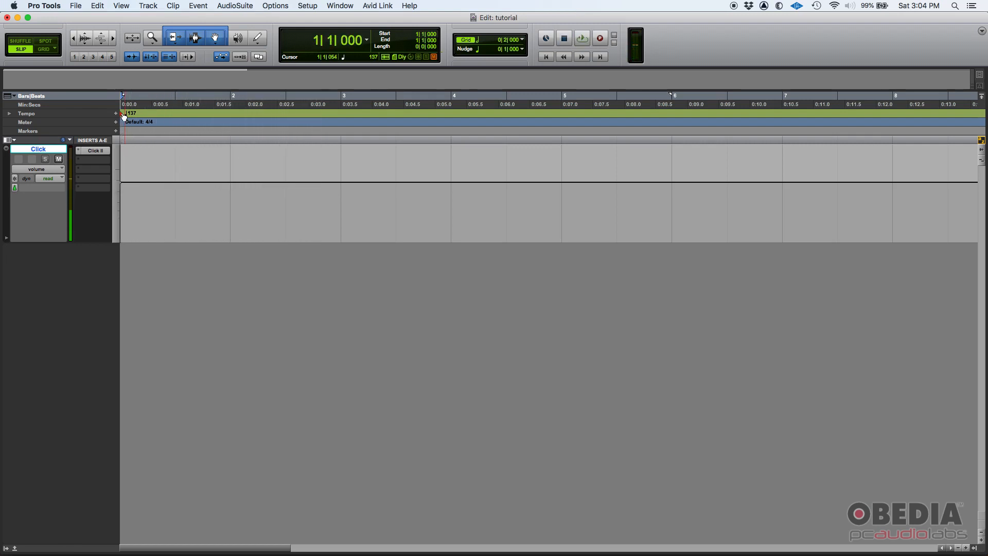
# Step: Re-edit the bar 1 tempo marker and set it to 82 BPM
pyautogui.doubleClick(131, 112)
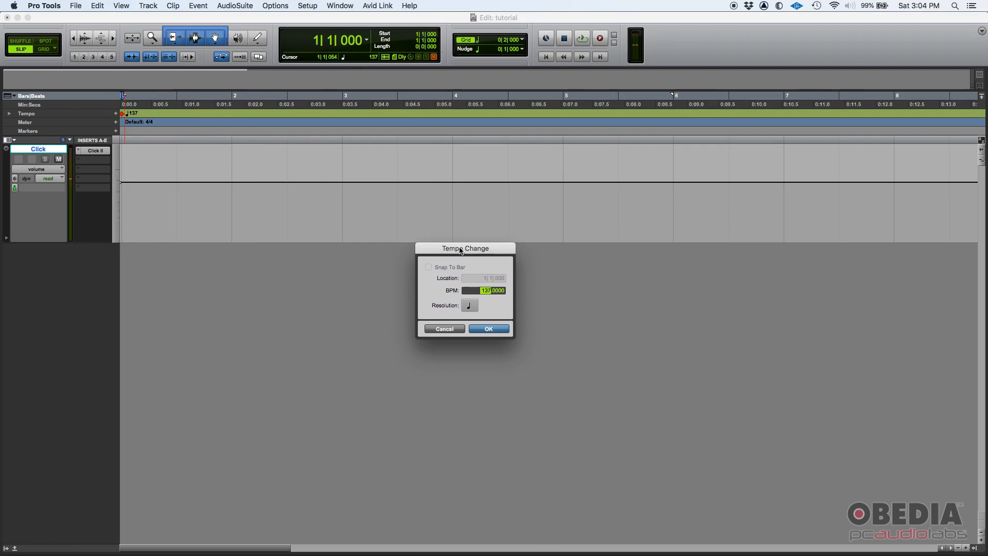
pyautogui.write('72')
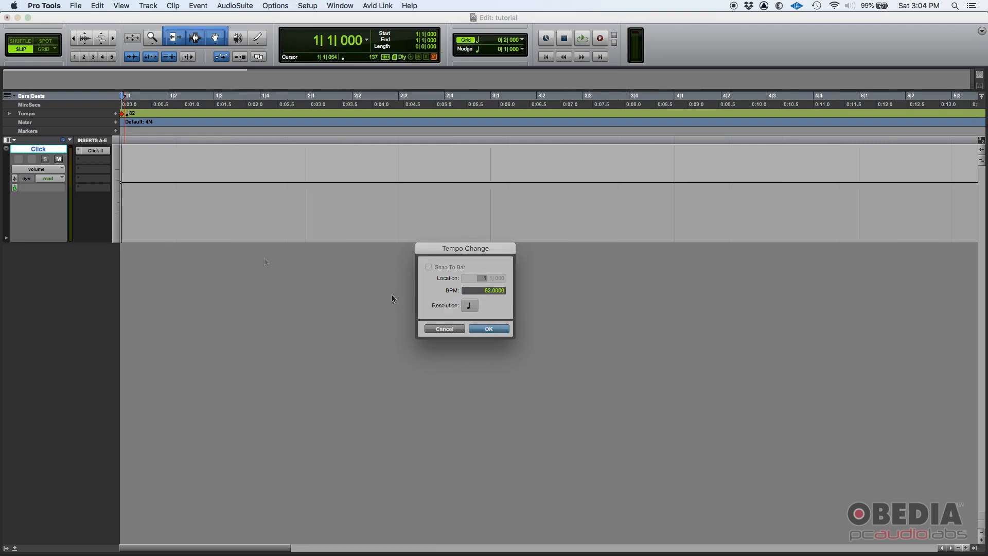
pyautogui.click(488, 328)
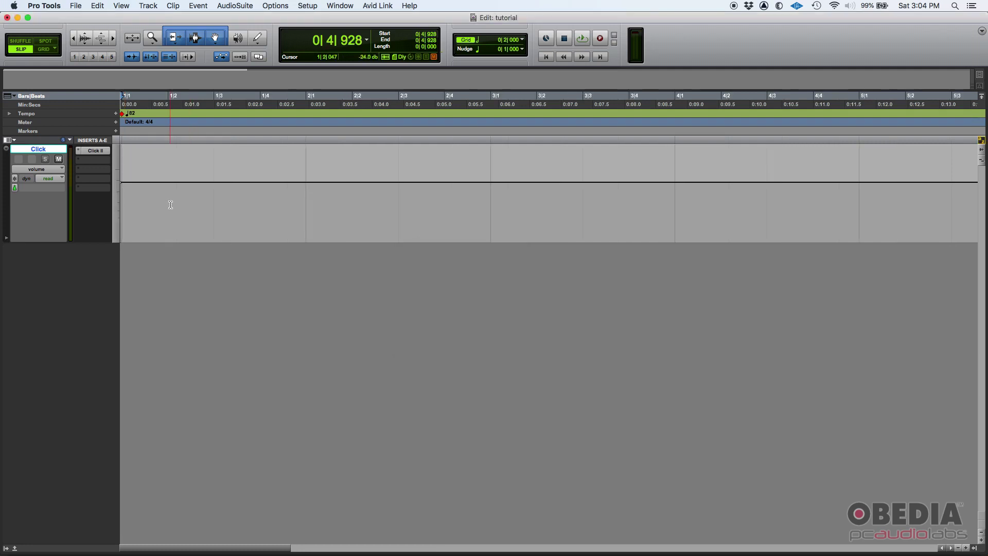
pyautogui.click(580, 38)
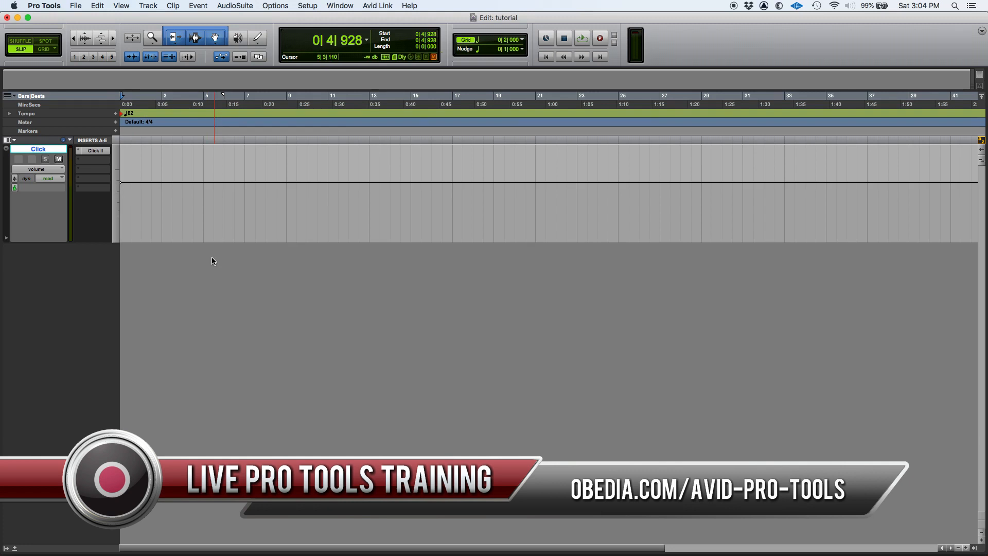
pyautogui.moveTo(244, 278)
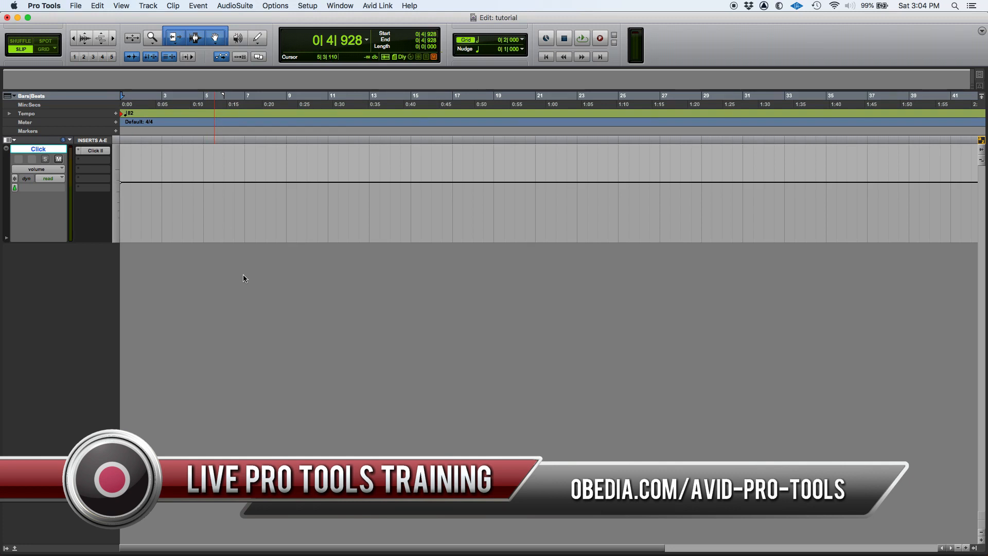